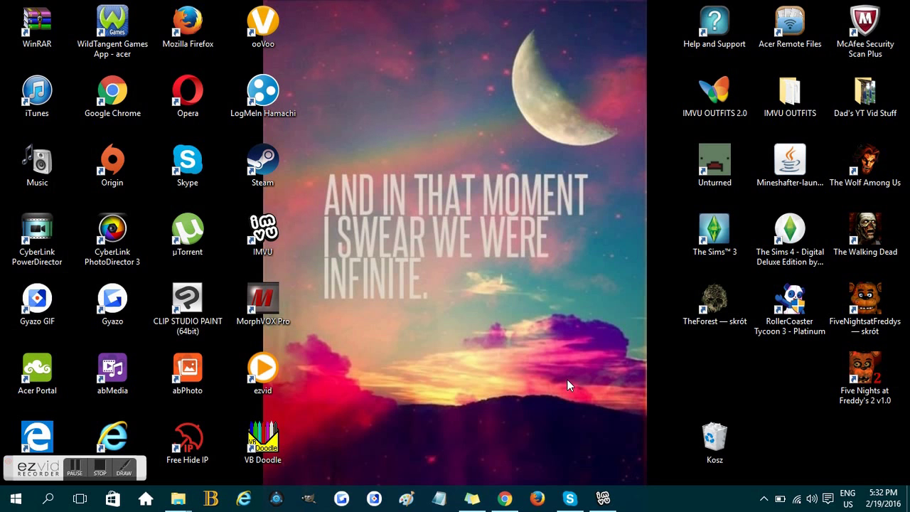
# Restore the Chrome window showing DeviantArt's popular GIMP Brushes gallery.
pyautogui.click(504, 497)
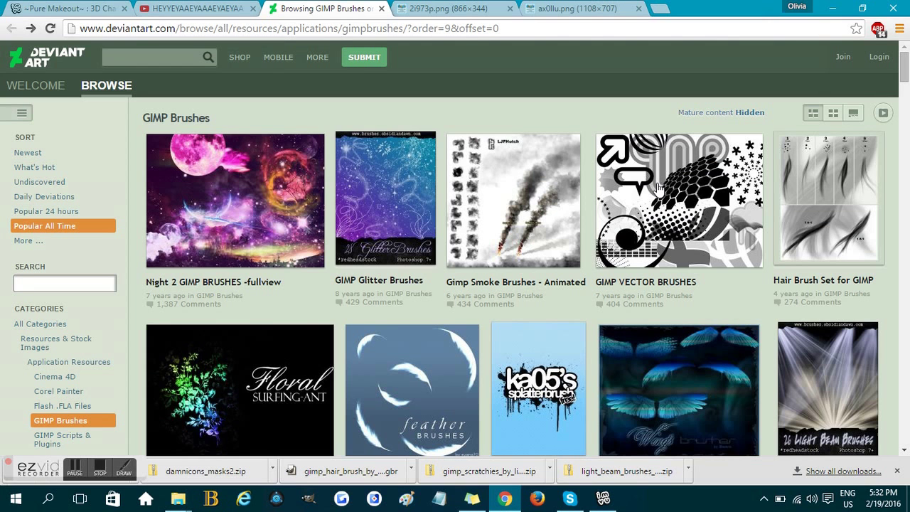
pyautogui.moveTo(478, 129)
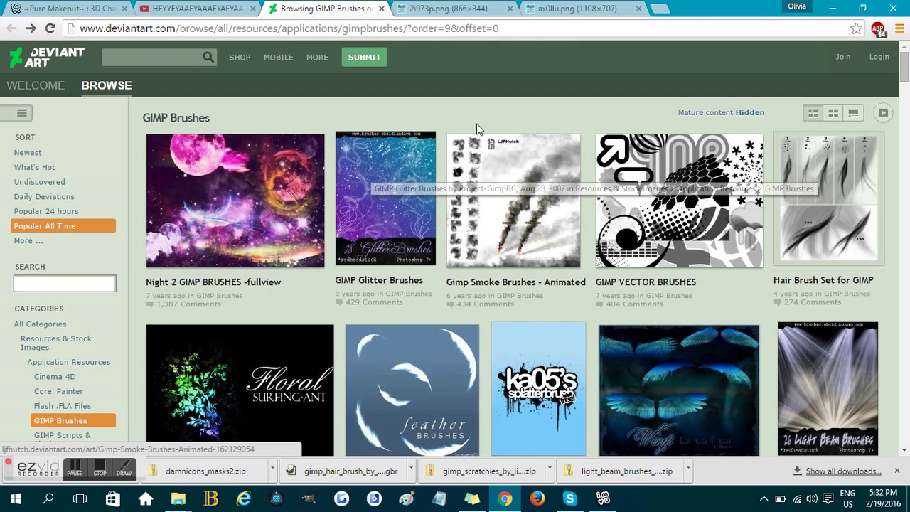
pyautogui.moveTo(495, 115)
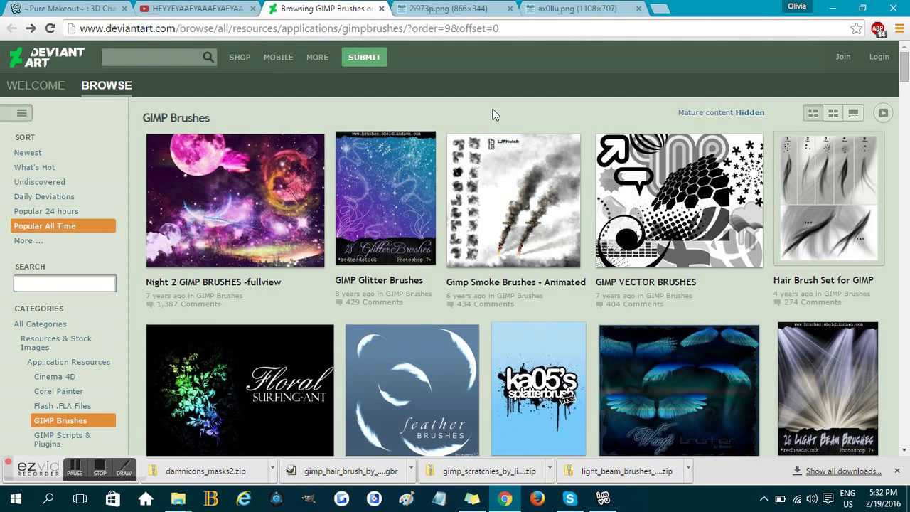
pyautogui.moveTo(251, 206)
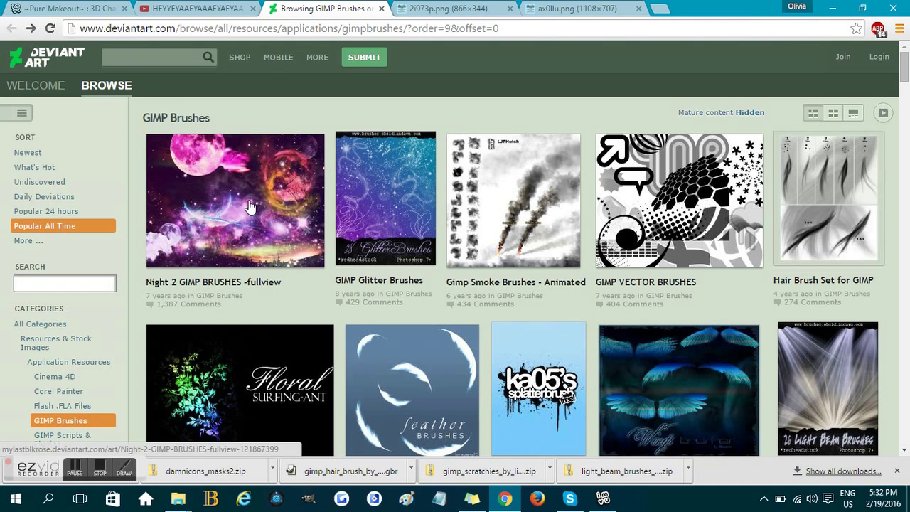
pyautogui.moveTo(331, 250)
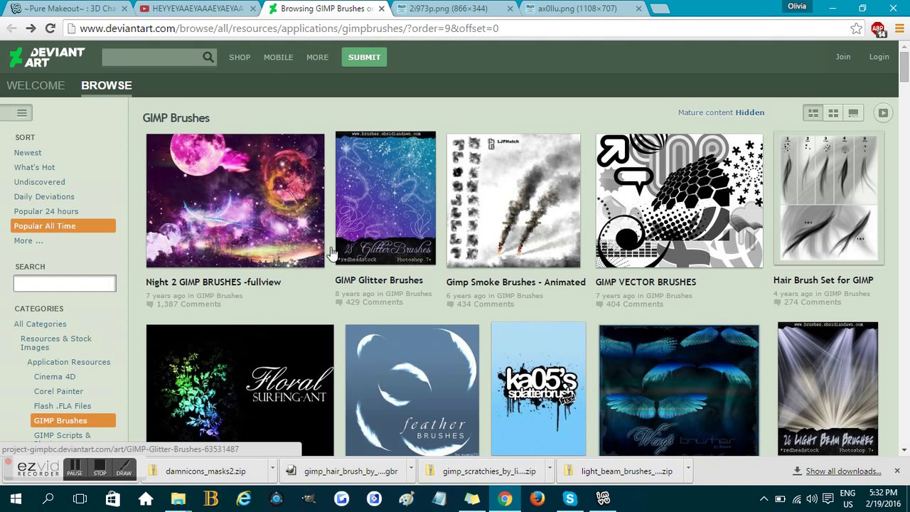
pyautogui.moveTo(251, 199)
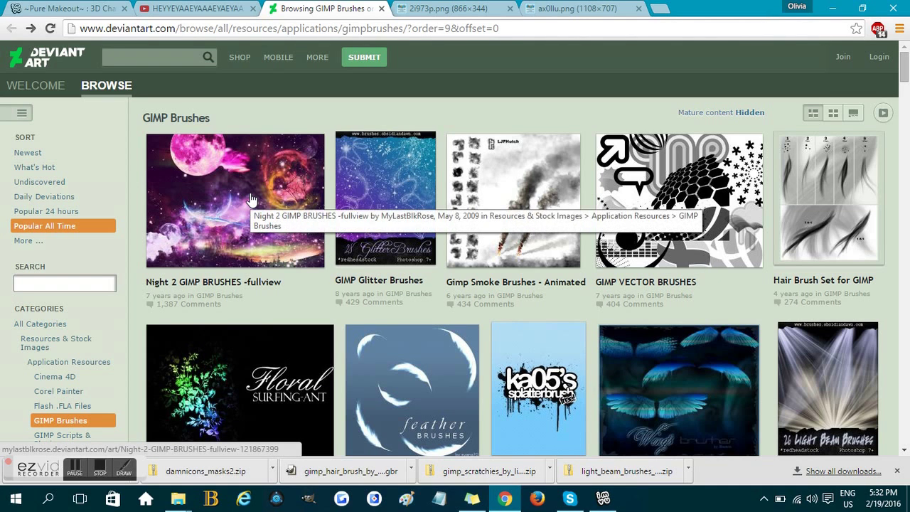
# Open the Night 2 GIMP BRUSHES deviation page.
pyautogui.click(235, 201)
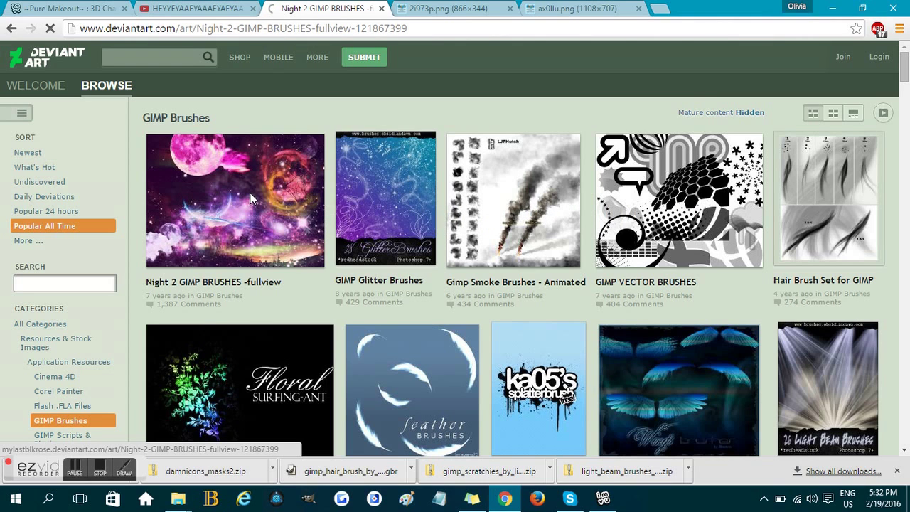
pyautogui.click(234, 200)
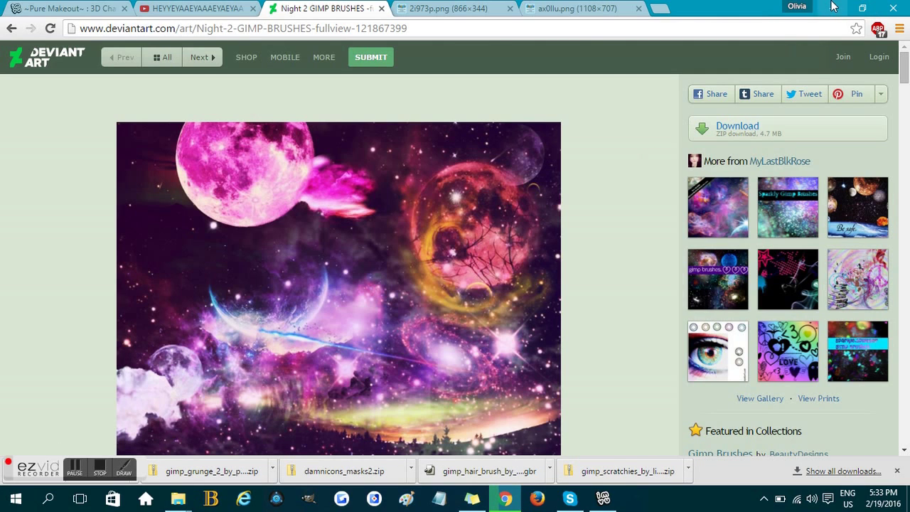
pyautogui.moveTo(837, 7)
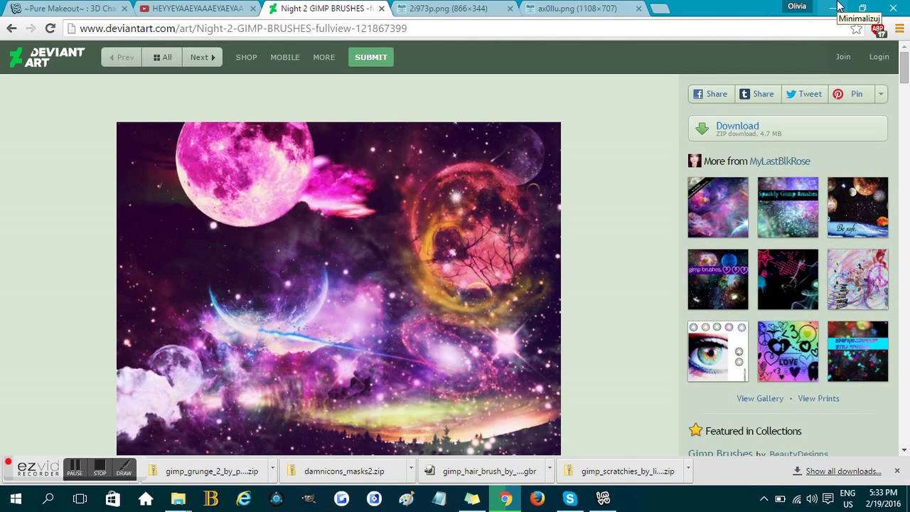
pyautogui.moveTo(845, 6)
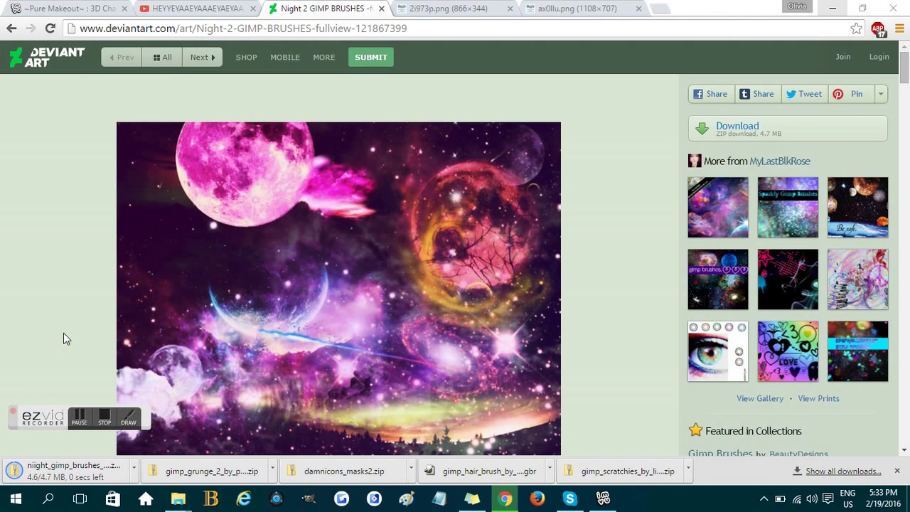
pyautogui.moveTo(606, 142)
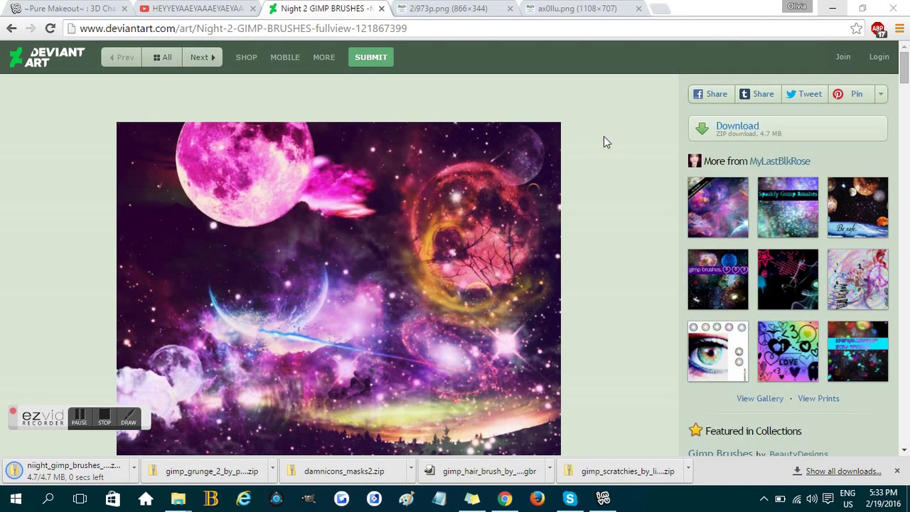
pyautogui.moveTo(622, 132)
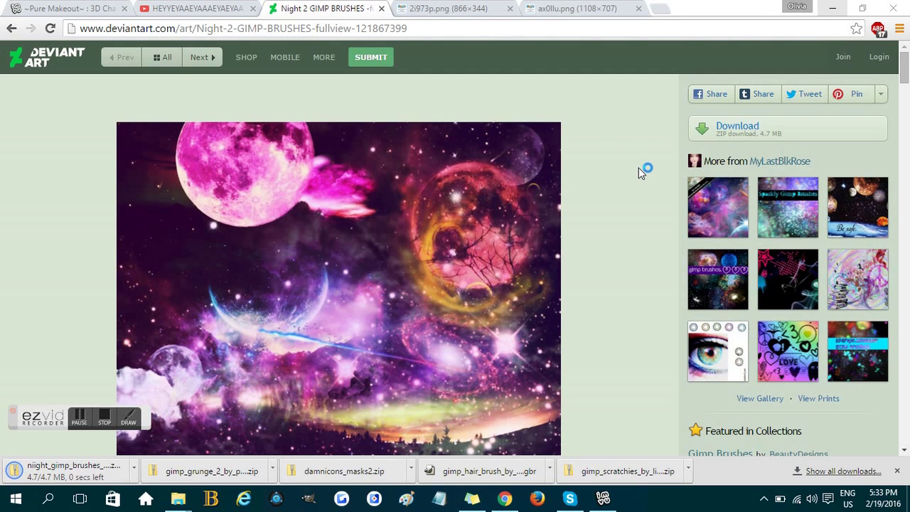
pyautogui.moveTo(741, 78)
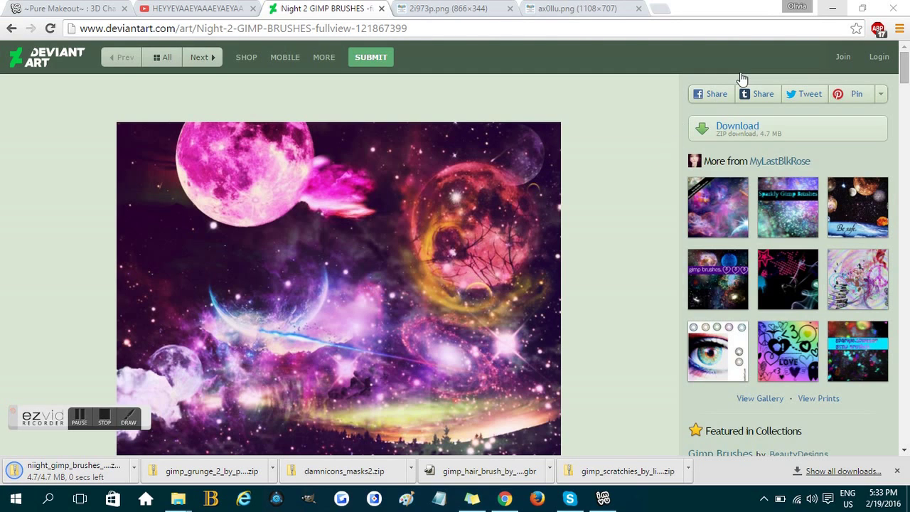
pyautogui.moveTo(833, 6)
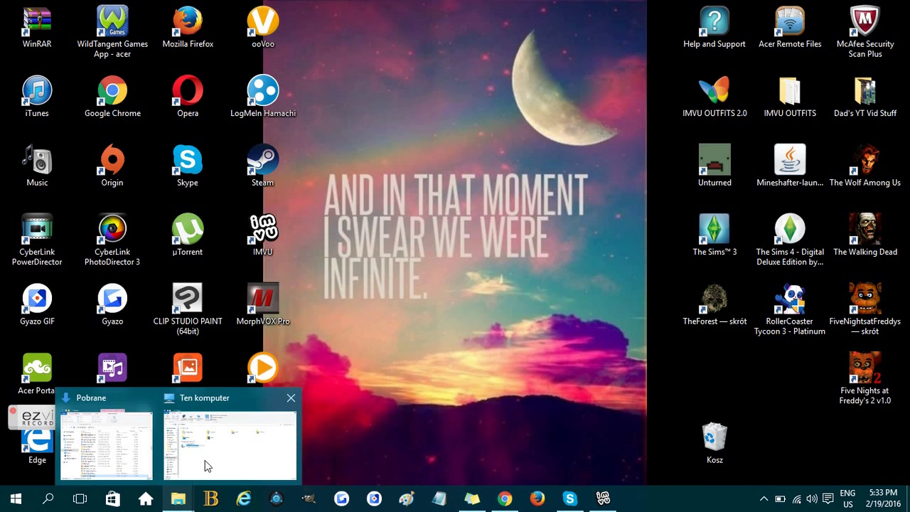
# Bring up the This PC (Ten komputer) File Explorer window.
pyautogui.click(105, 441)
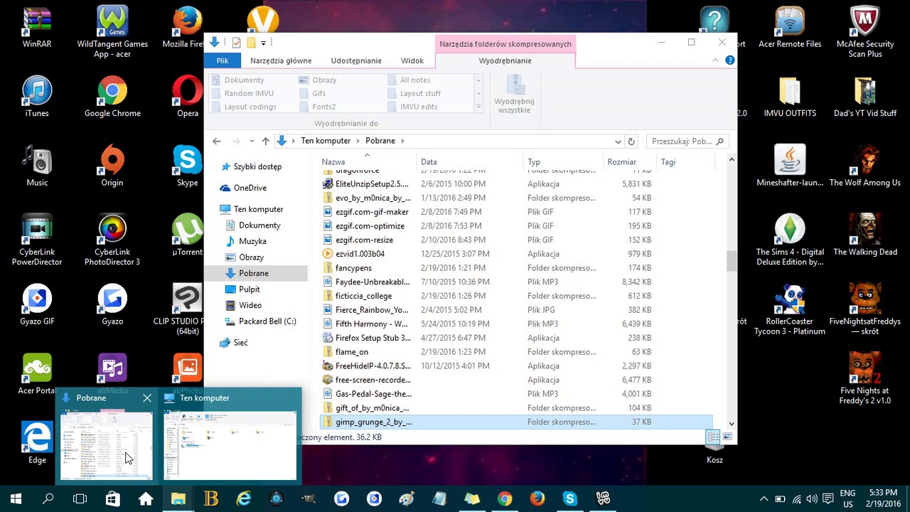
pyautogui.click(229, 445)
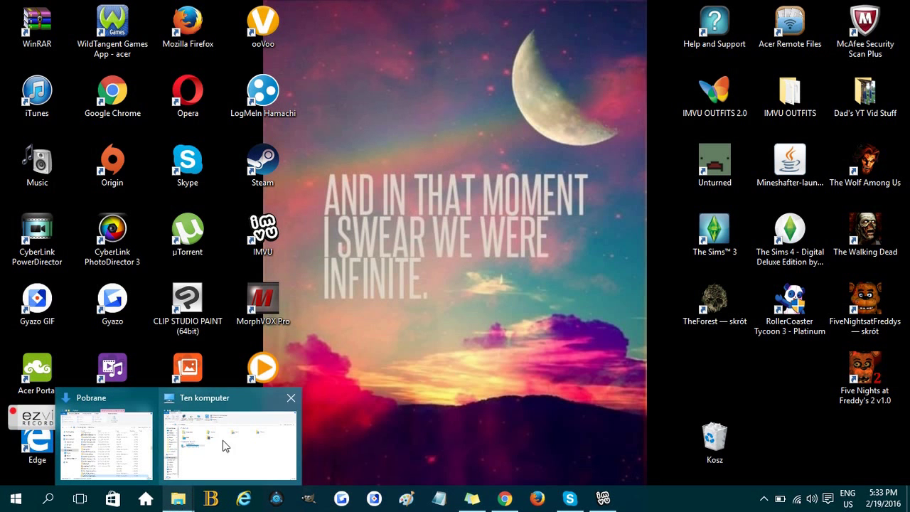
pyautogui.click(229, 440)
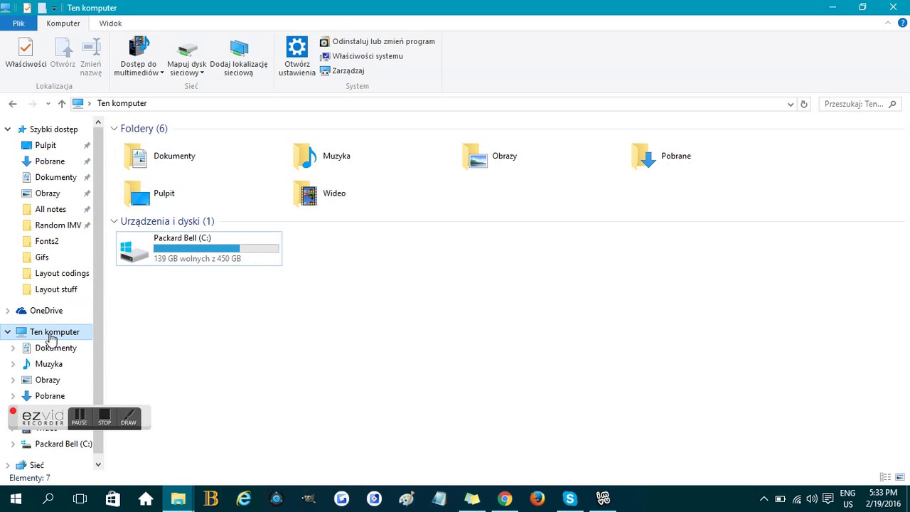
# Navigate C: > Program Files > GIMP 2 > share > gimp > 2.0 > brushes.
pyautogui.doubleClick(198, 247)
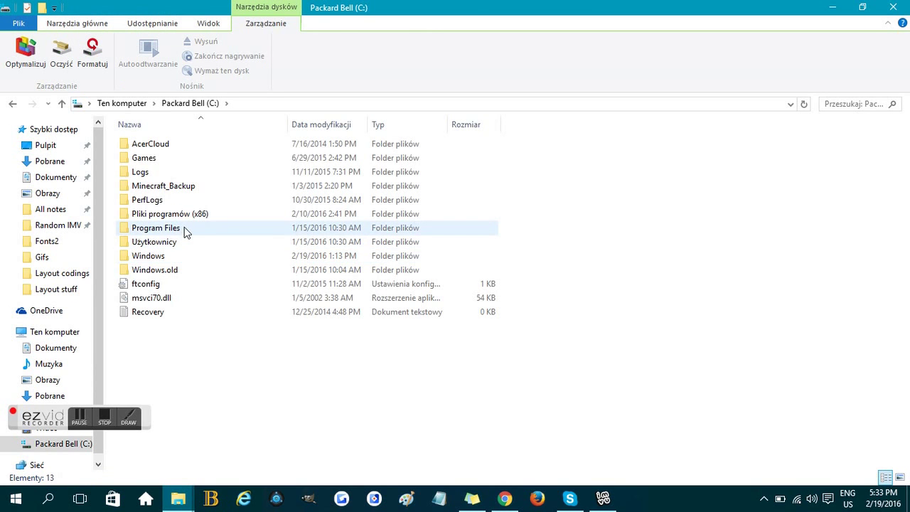
pyautogui.doubleClick(155, 227)
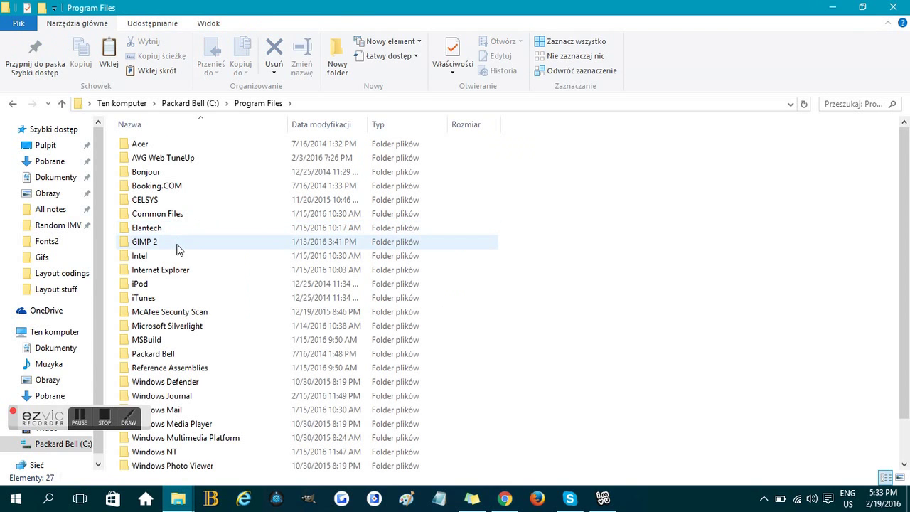
pyautogui.doubleClick(144, 242)
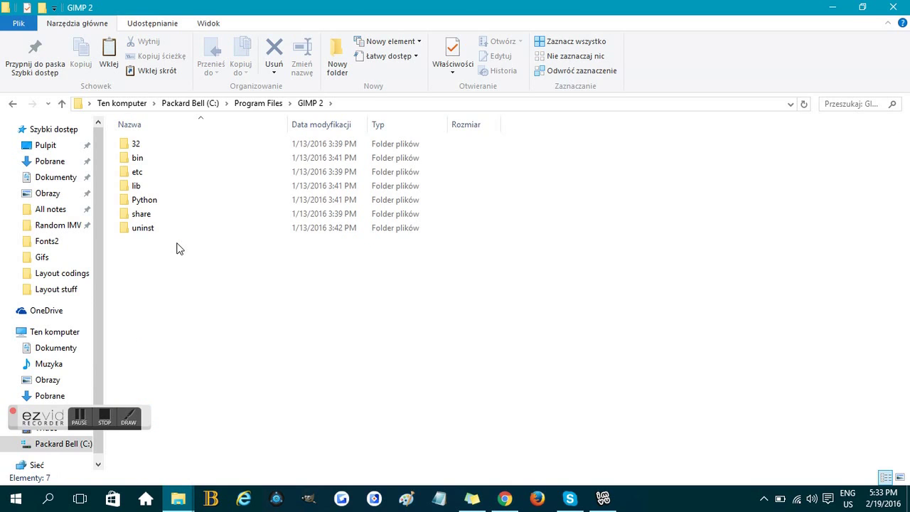
pyautogui.click(141, 213)
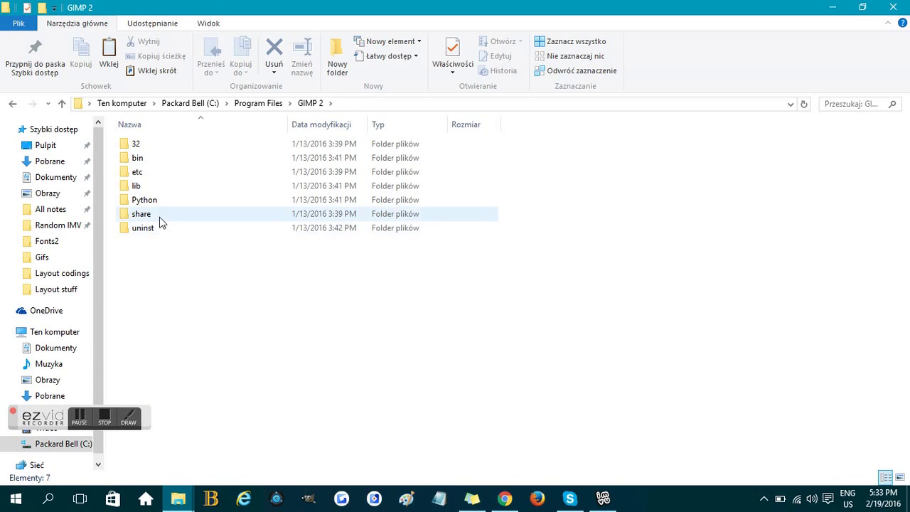
pyautogui.doubleClick(141, 213)
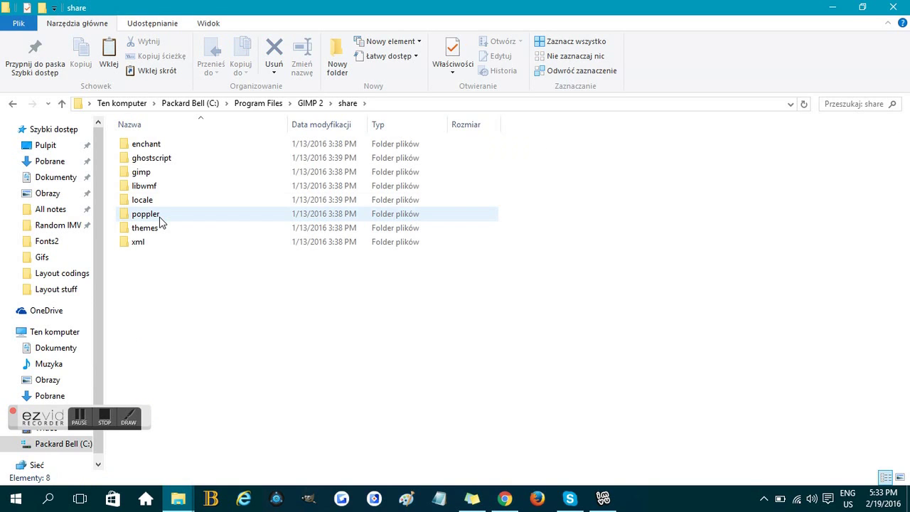
pyautogui.doubleClick(141, 171)
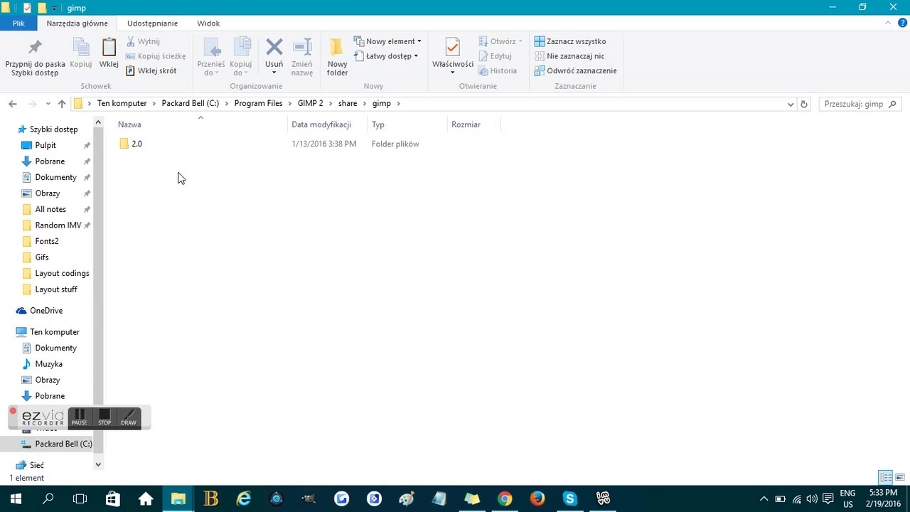
pyautogui.click(137, 143)
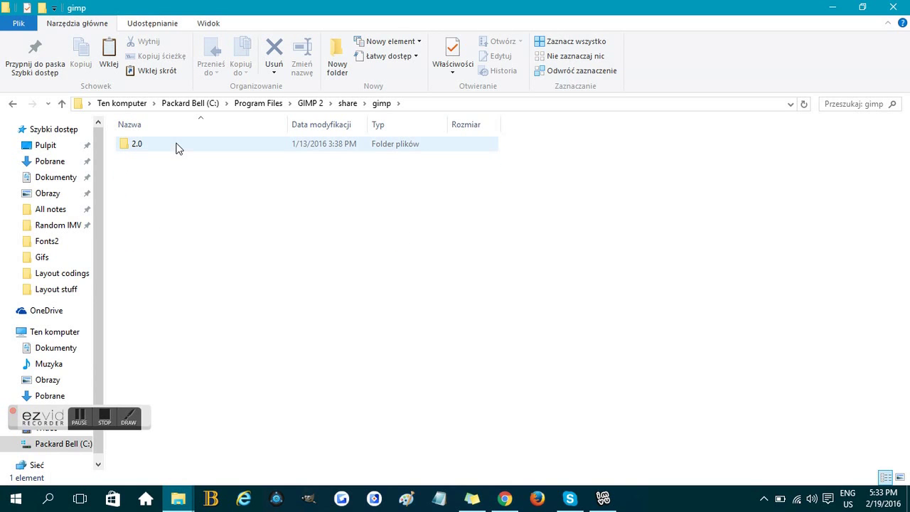
pyautogui.doubleClick(136, 144)
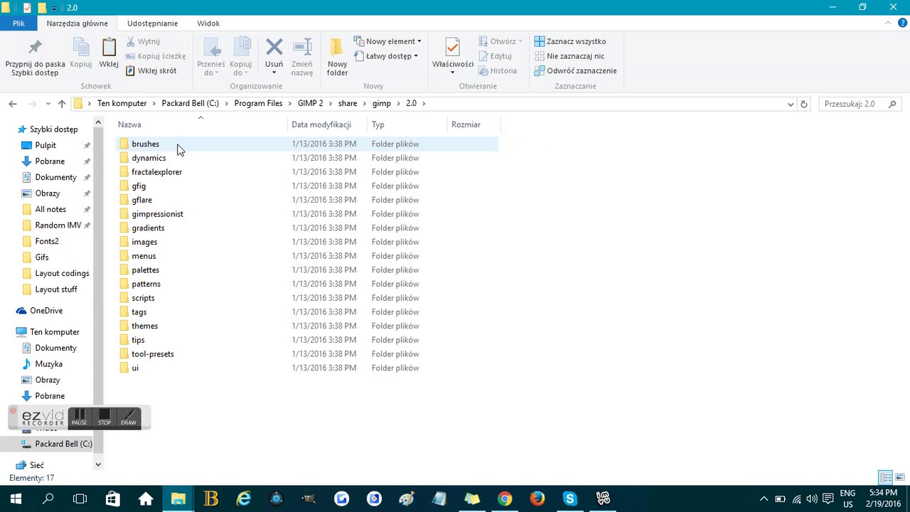
pyautogui.click(145, 143)
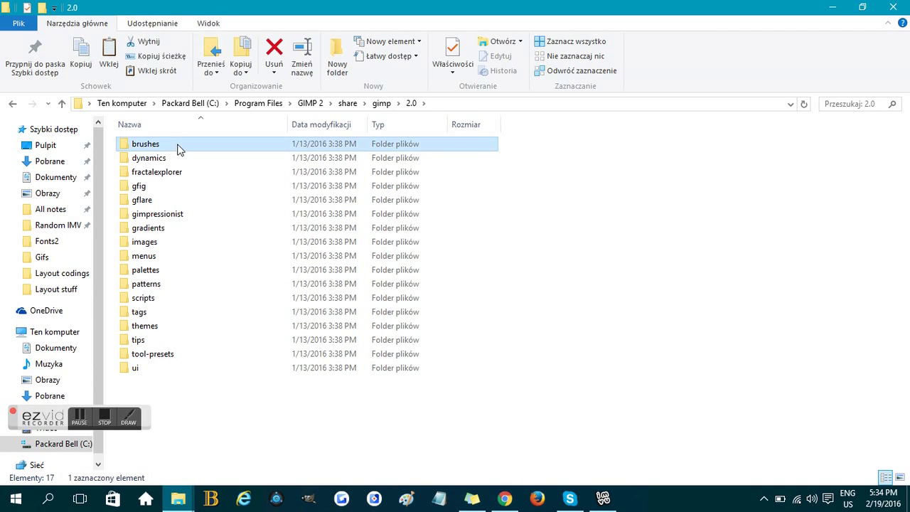
pyautogui.doubleClick(145, 143)
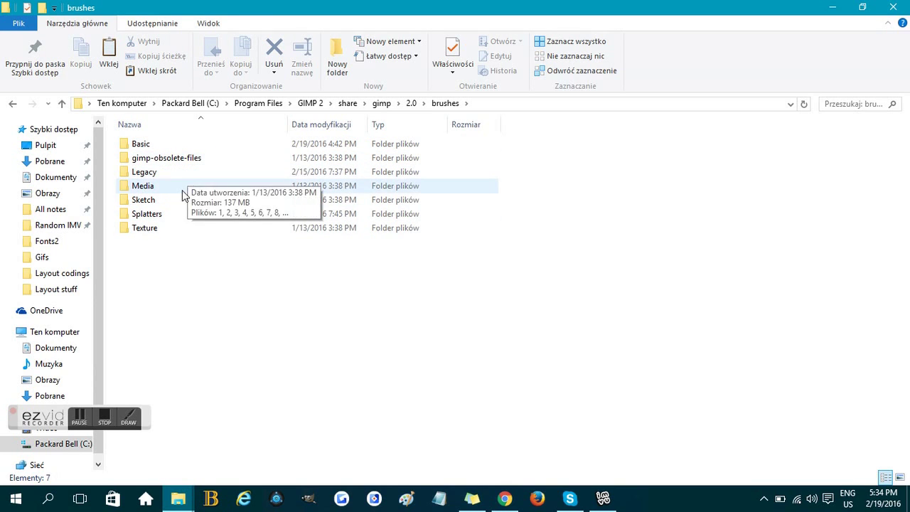
pyautogui.moveTo(256, 290)
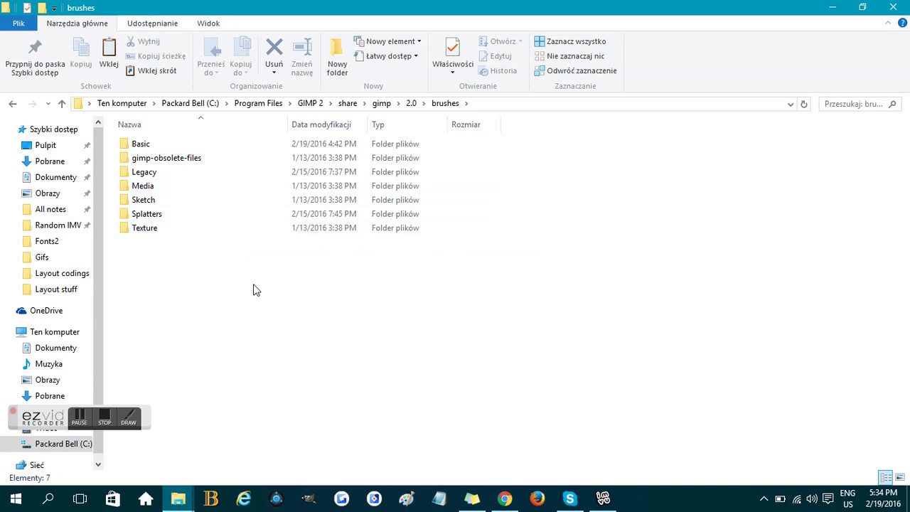
pyautogui.moveTo(260, 306)
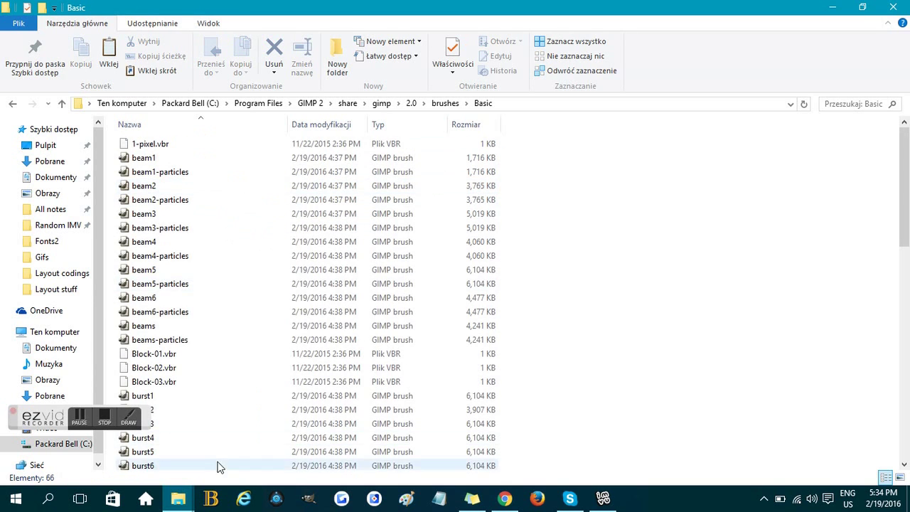
pyautogui.moveTo(177, 497)
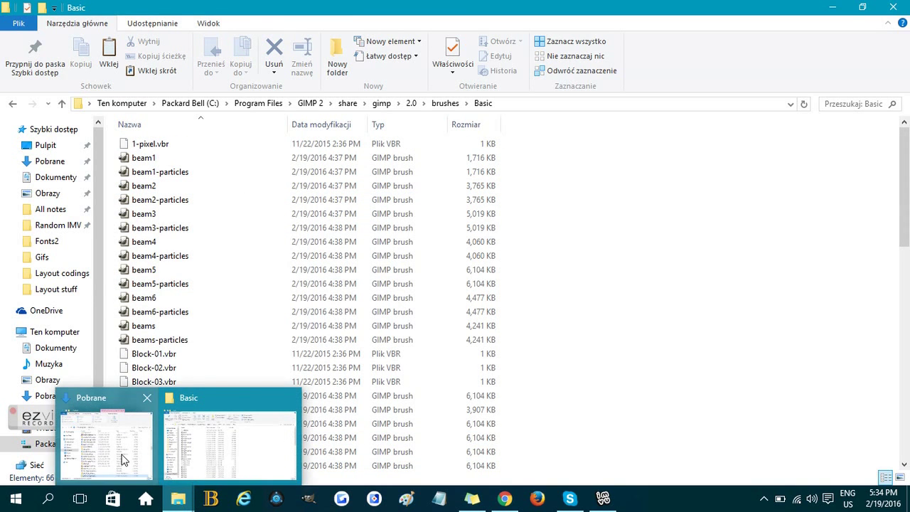
# In the Downloads (Pobrane) window, find and select the niight_gimp_brushes zip.
pyautogui.click(105, 441)
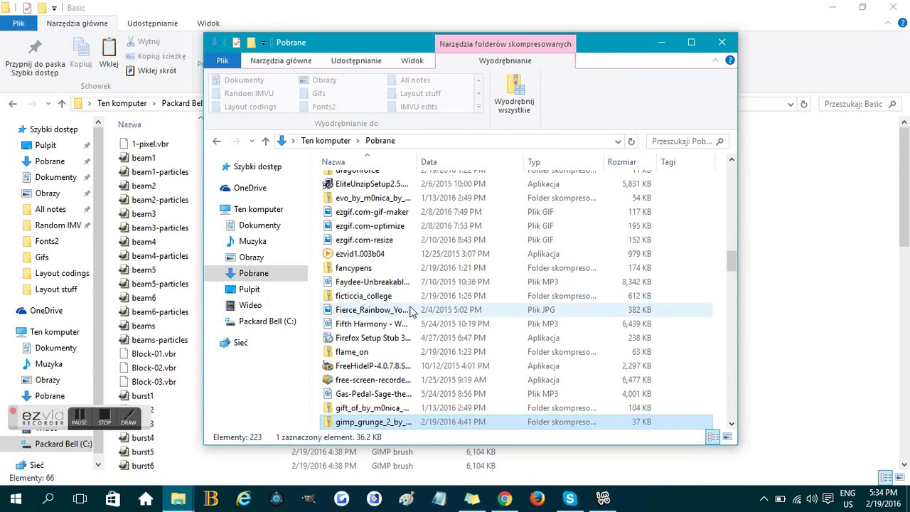
pyautogui.scroll(-3)
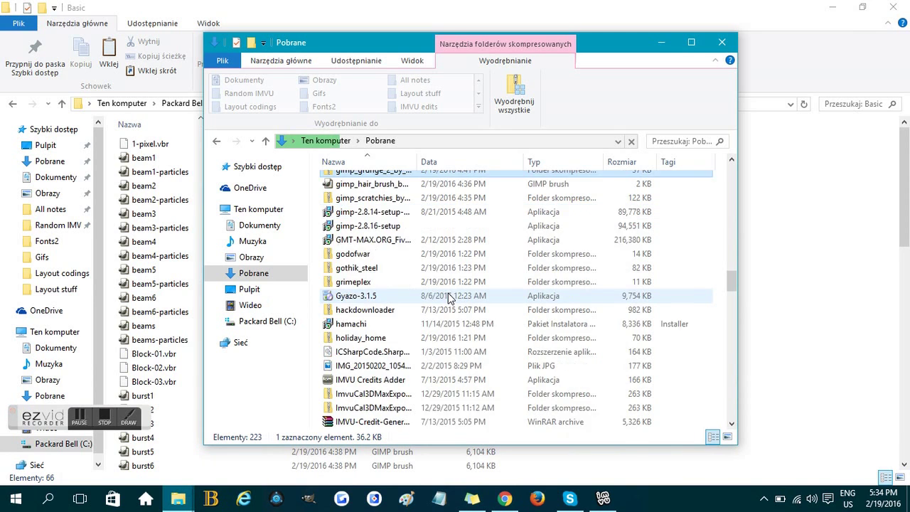
pyautogui.scroll(-3)
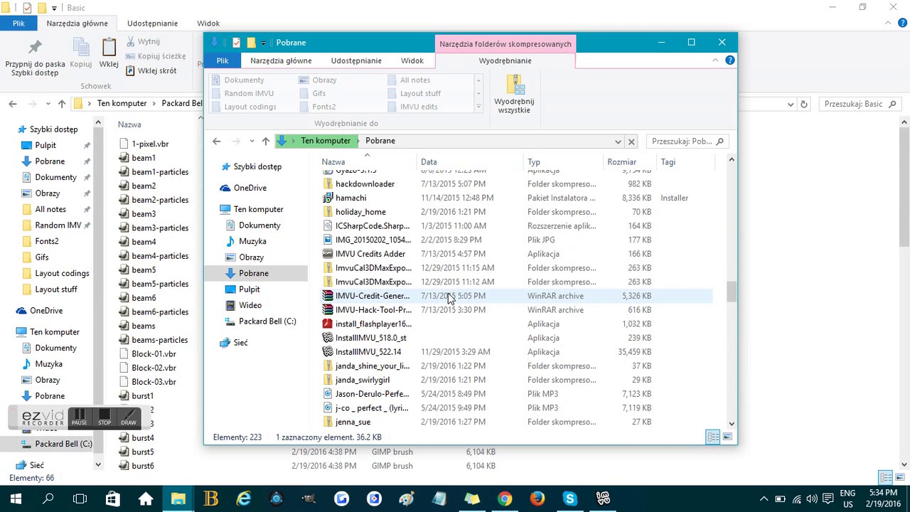
pyautogui.scroll(-3)
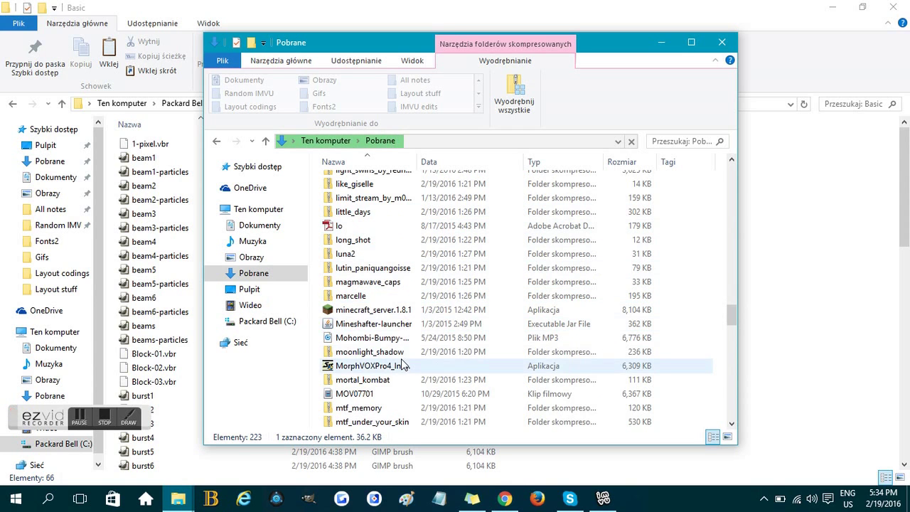
pyautogui.scroll(-3)
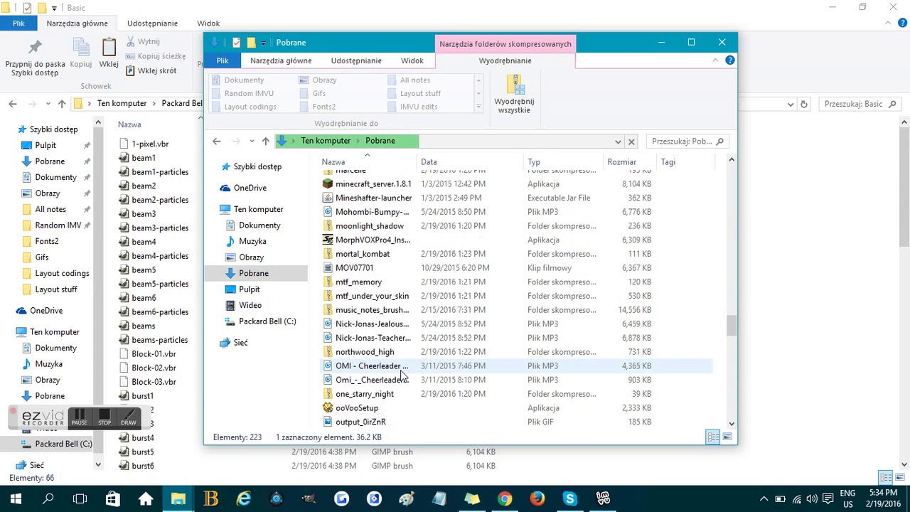
pyautogui.moveTo(390, 329)
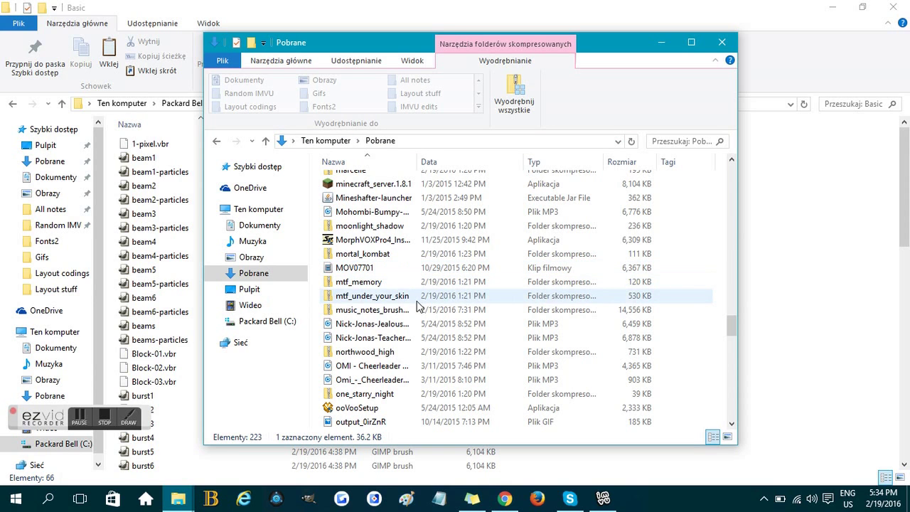
pyautogui.click(398, 365)
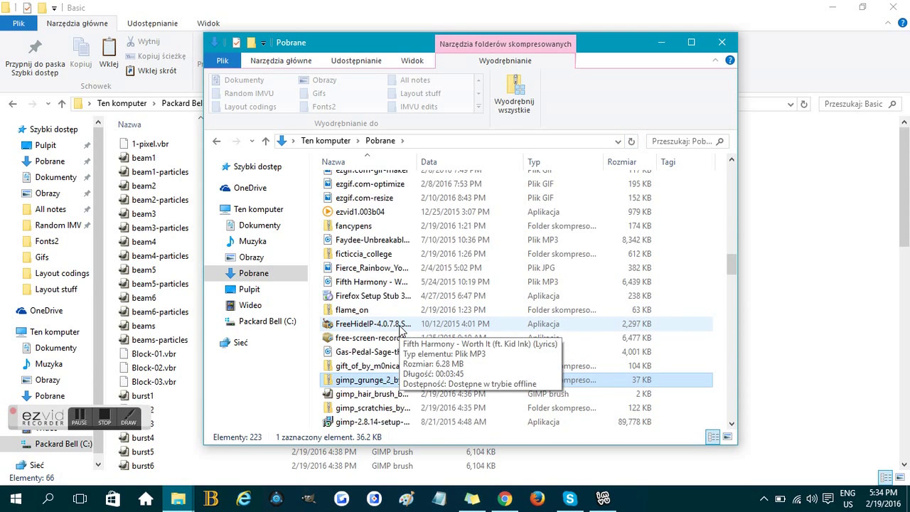
pyautogui.scroll(-3)
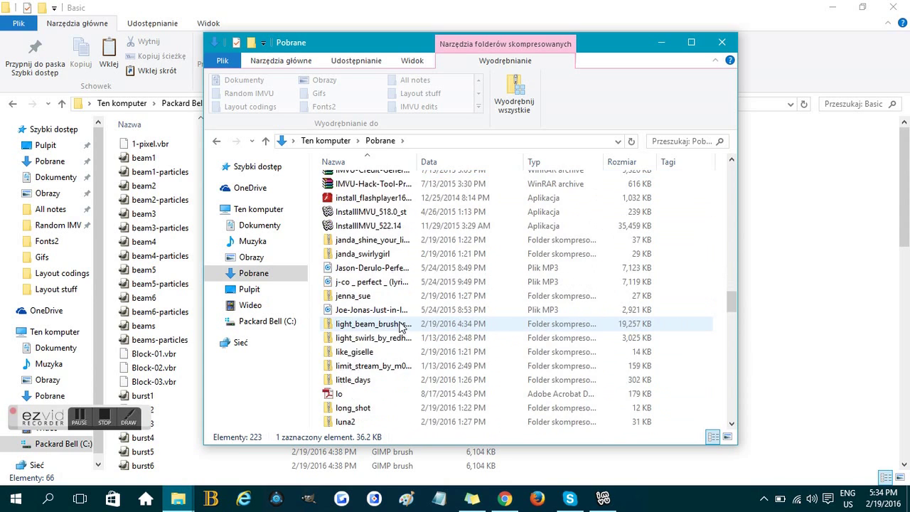
pyautogui.scroll(-3)
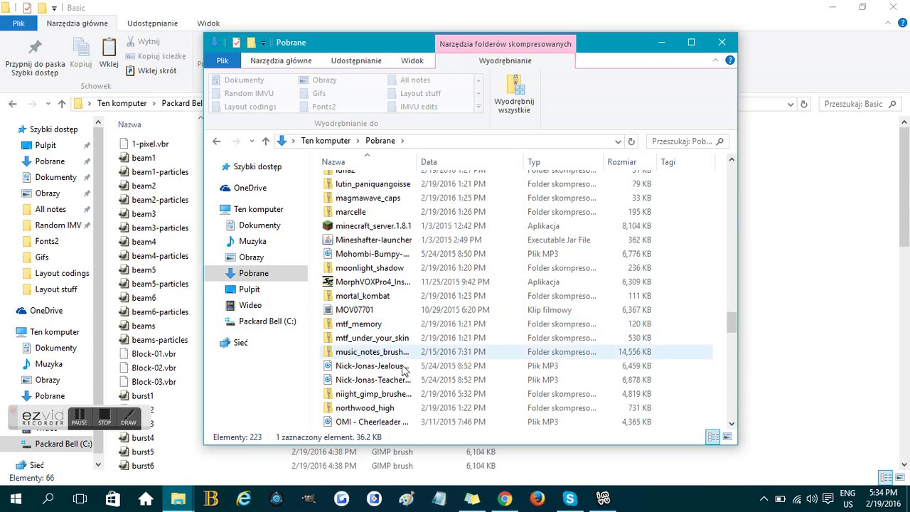
pyautogui.click(370, 393)
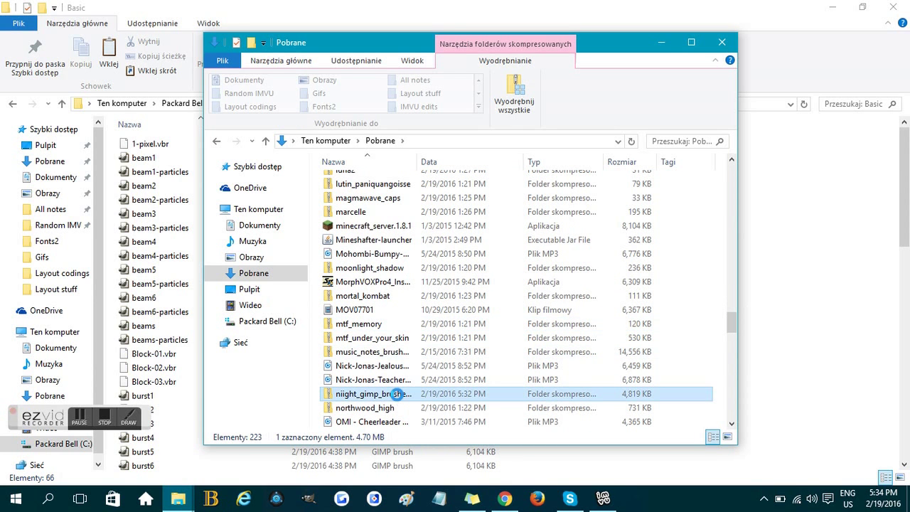
# Open the niight_gimp_brushes zip and browse its contents.
pyautogui.doubleClick(372, 393)
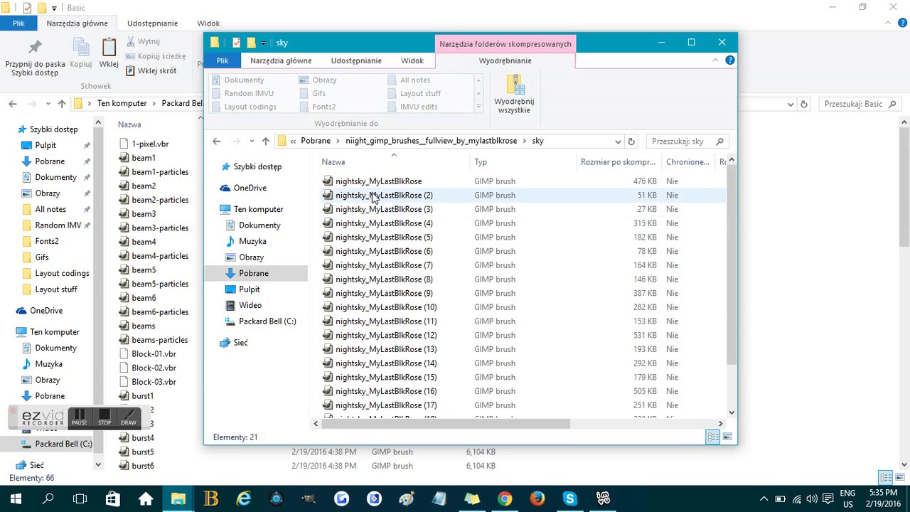
pyautogui.scroll(-3)
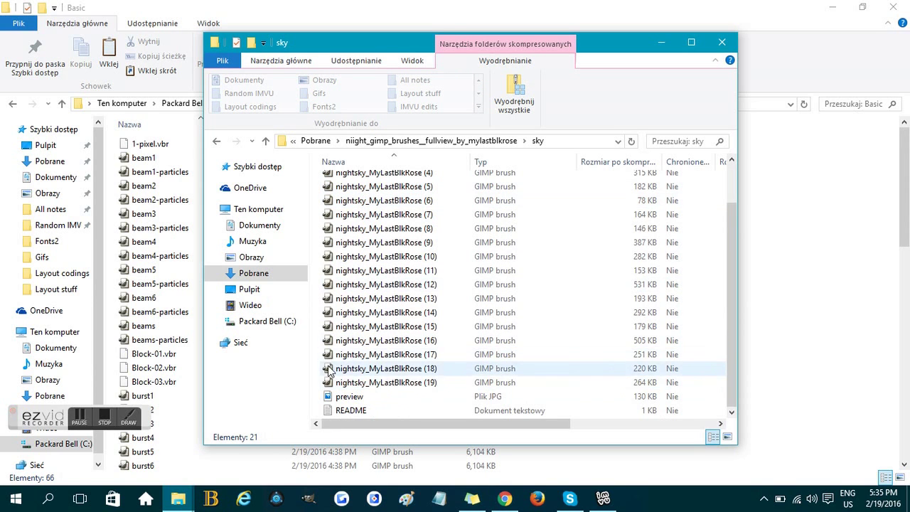
pyautogui.scroll(3)
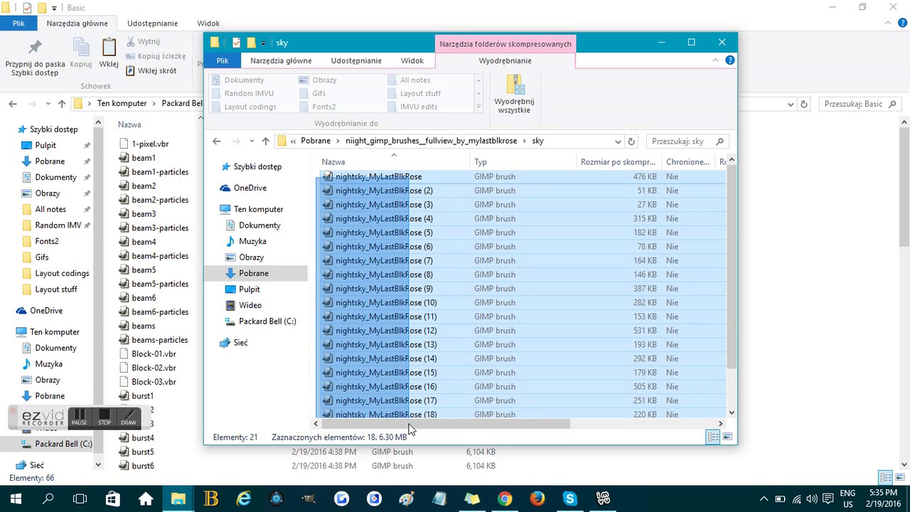
pyautogui.scroll(-3)
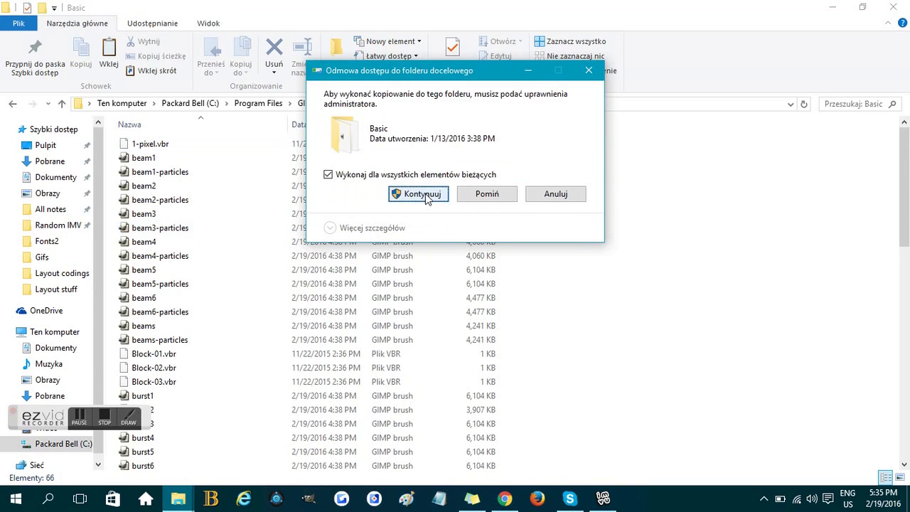
# Approve administrator access (Kontynuuj) so the nightsky brushes copy into Basic.
pyautogui.click(418, 193)
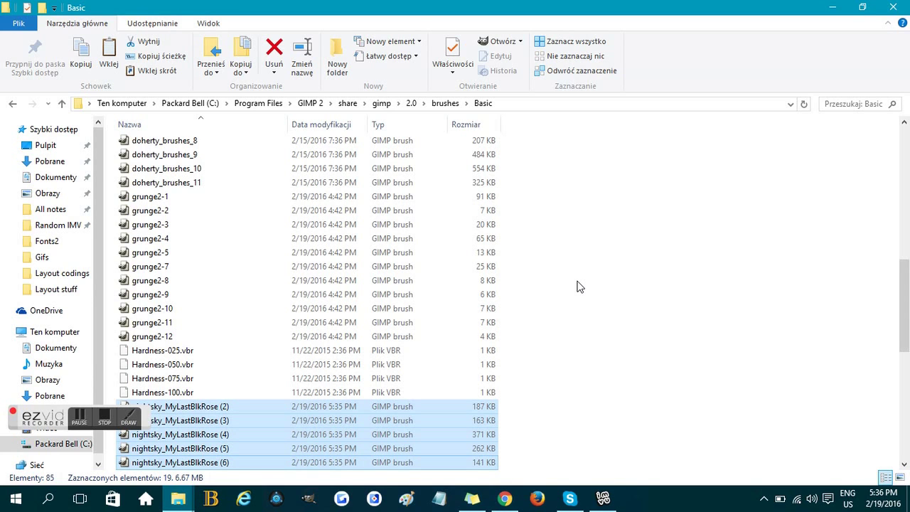
pyautogui.moveTo(117, 415)
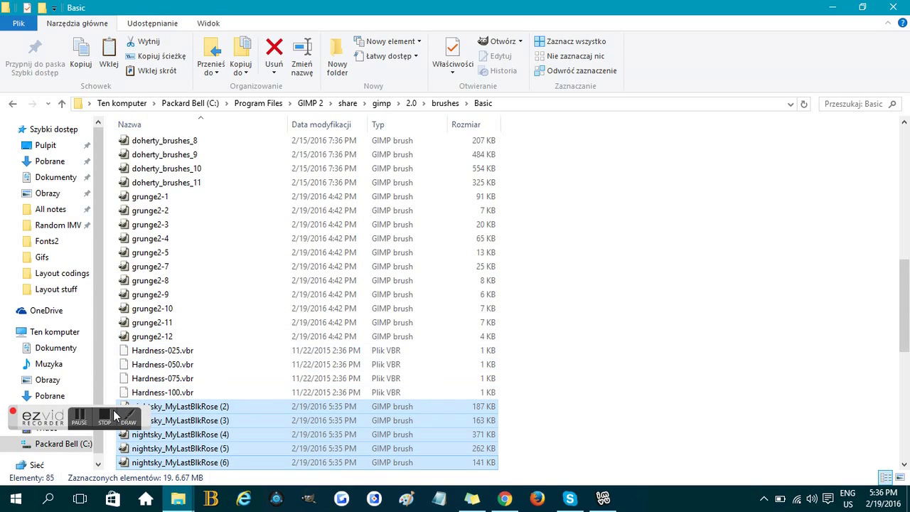